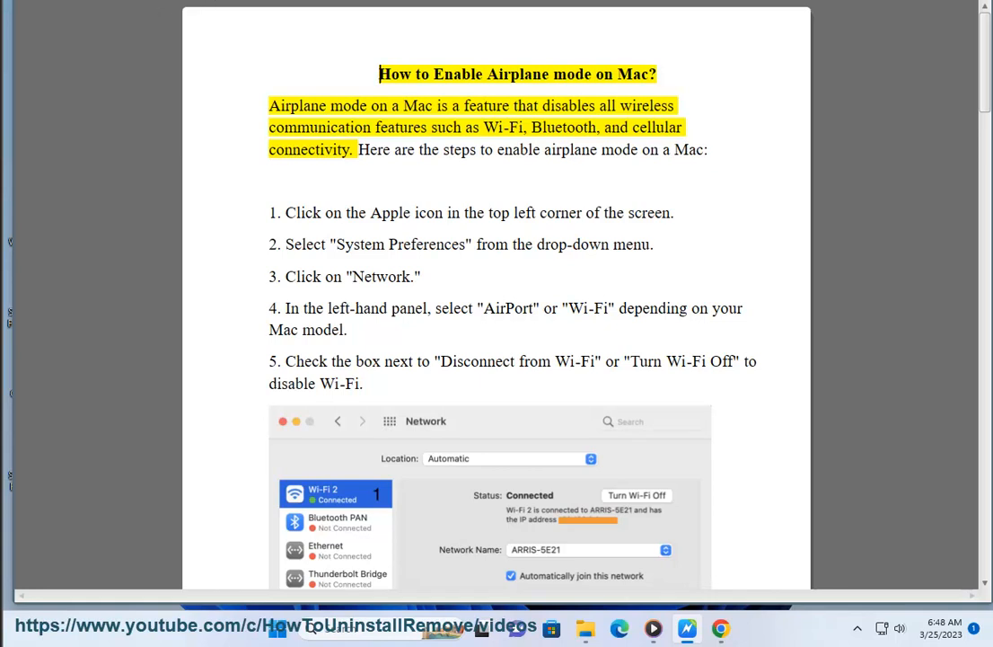
# - Start reading the Airplane mode article from its title through the intro and steps 1–5
pyautogui.doubleClick(633, 74)
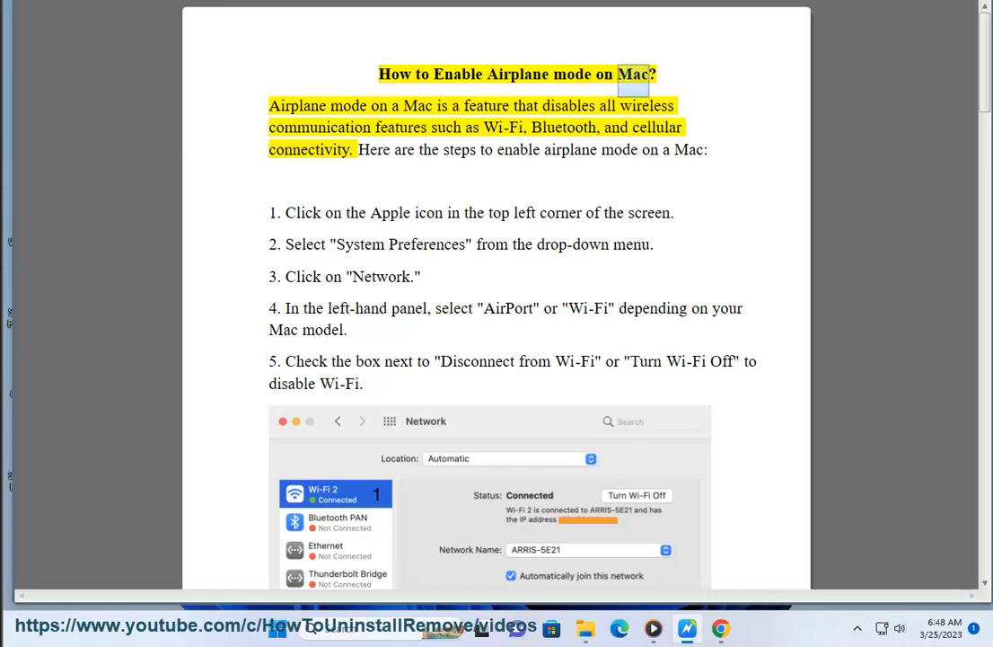
pyautogui.doubleClick(485, 105)
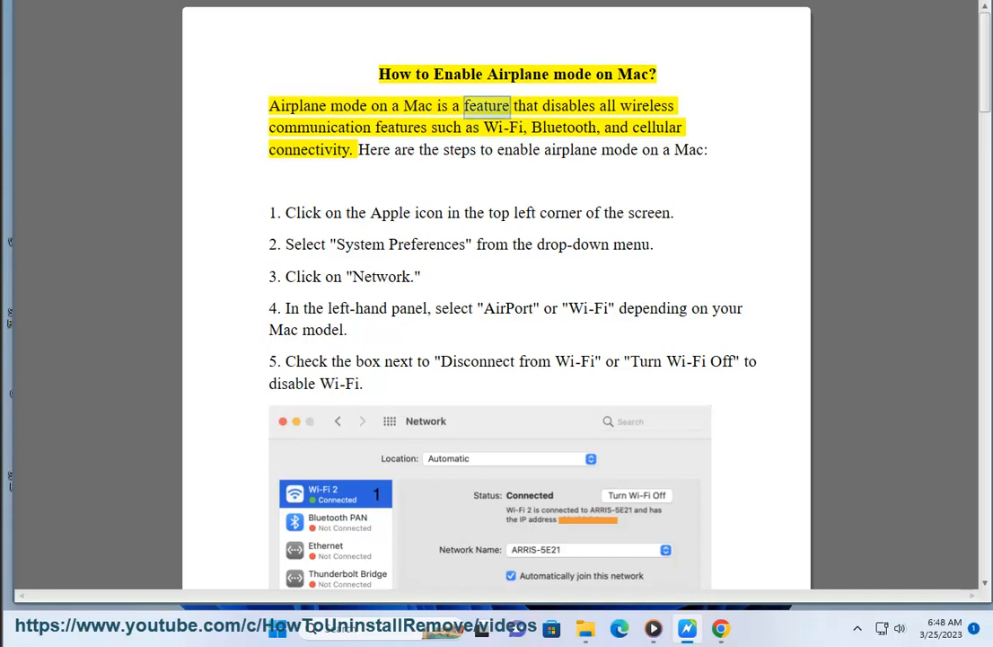
pyautogui.doubleClick(402, 127)
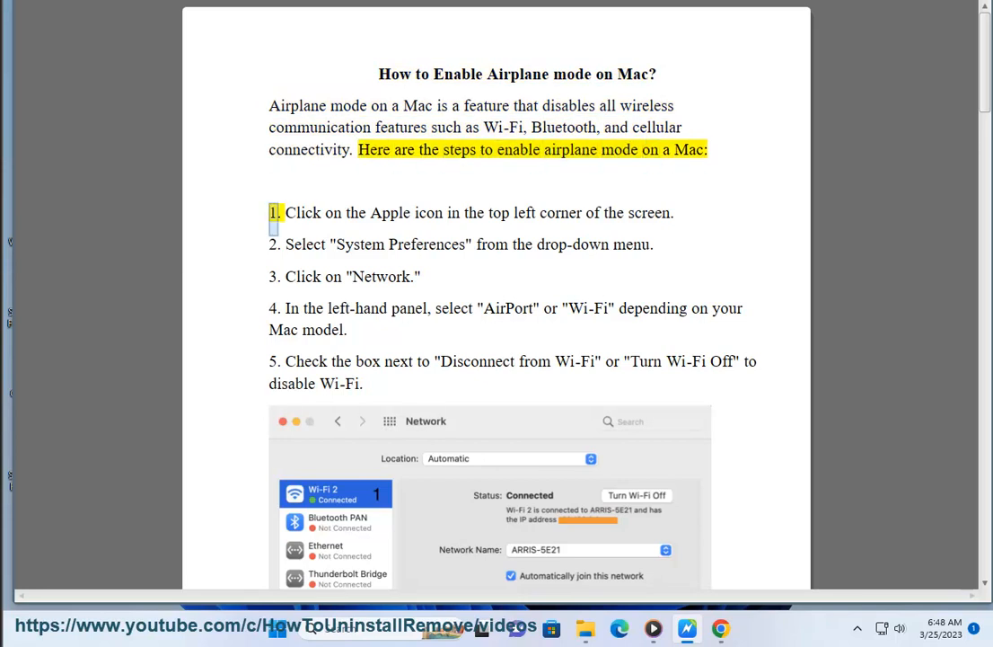
pyautogui.moveTo(285, 213); pyautogui.dragTo(674, 213)
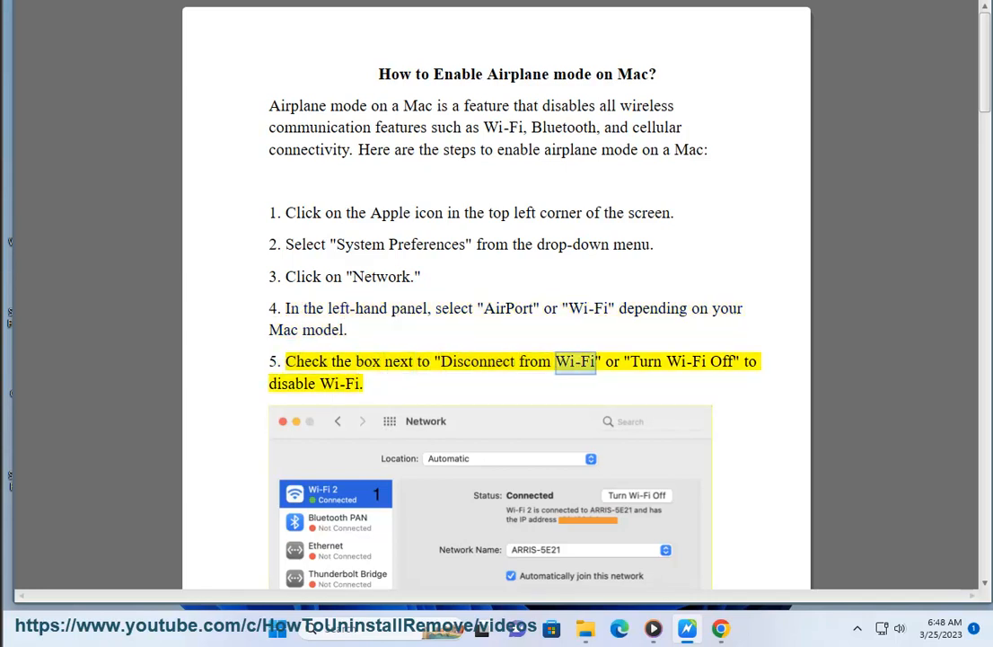
# - Scroll past the Network screenshot while steps 6 (Bluetooth) and 7 are read
pyautogui.scroll(-3)
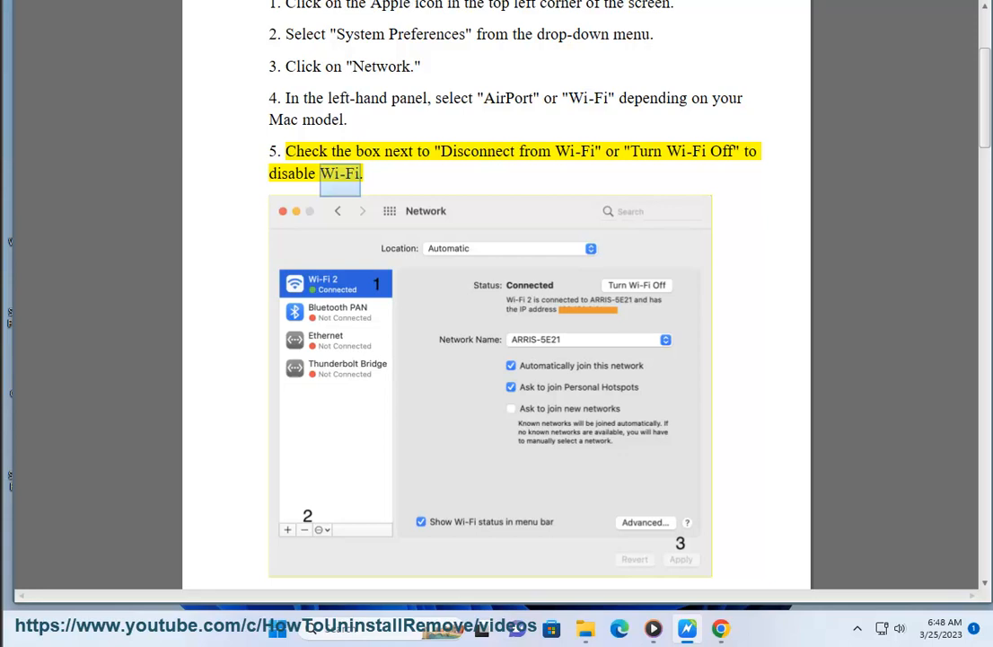
pyautogui.scroll(-3)
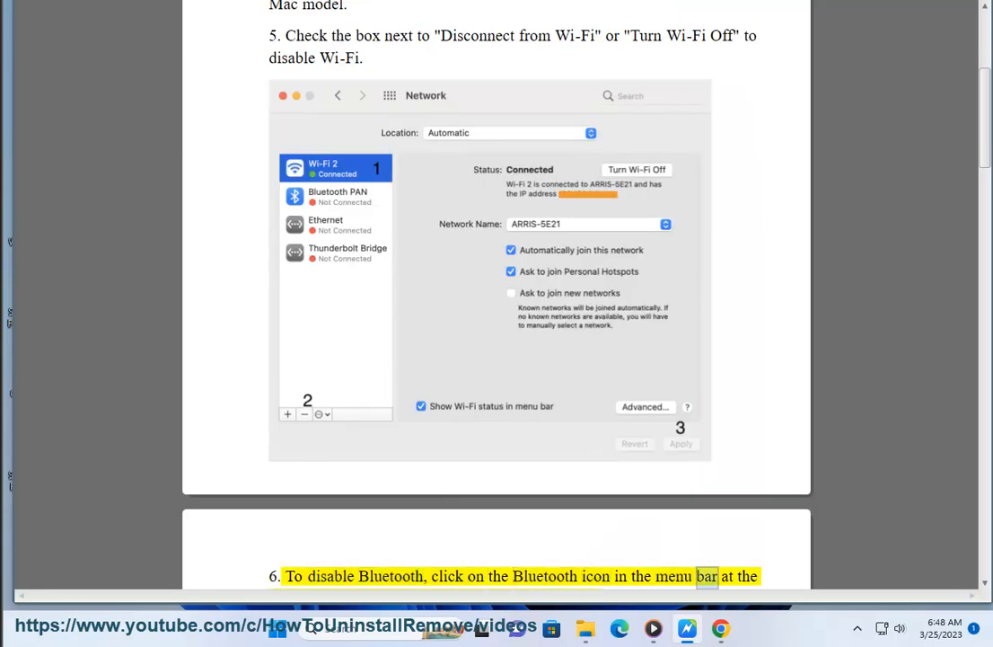
pyautogui.scroll(-3)
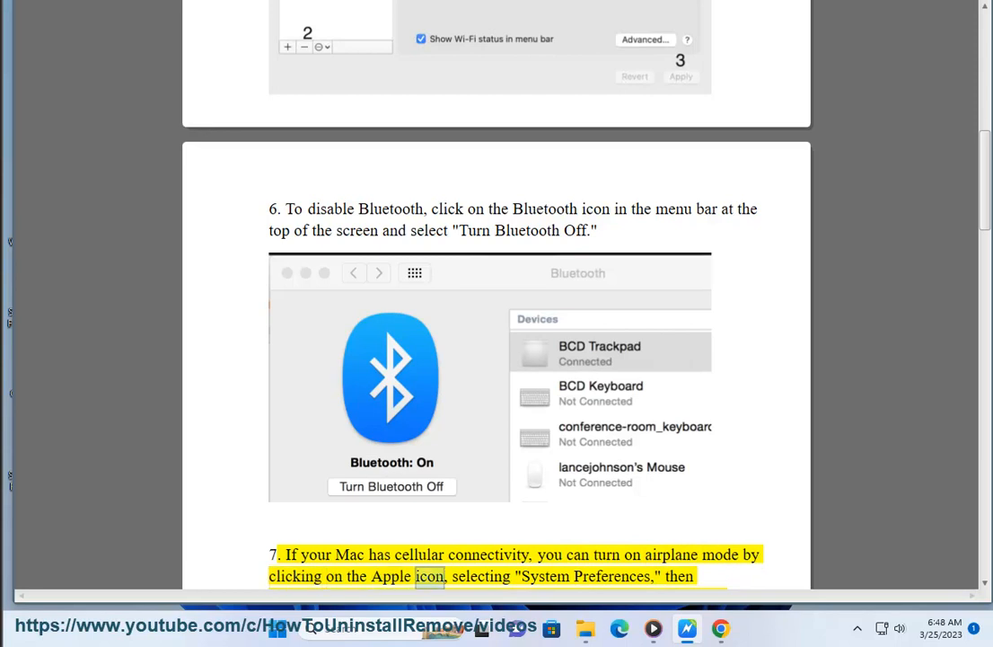
# - Scroll past the Bluetooth screenshot through the reversing-steps note to the Airplane mode problems section
pyautogui.scroll(-3)
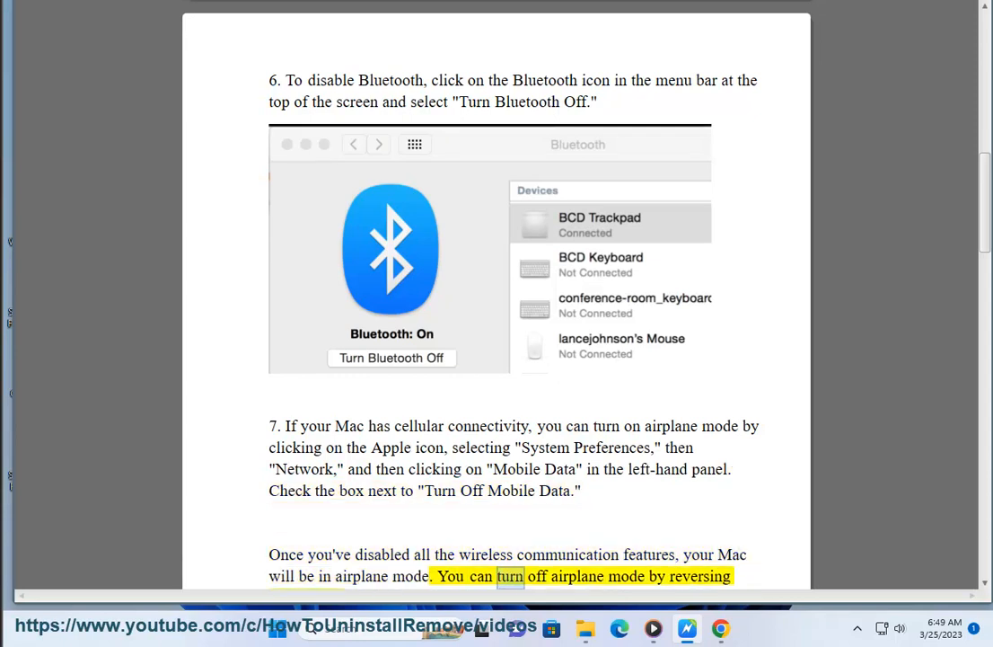
pyautogui.scroll(-3)
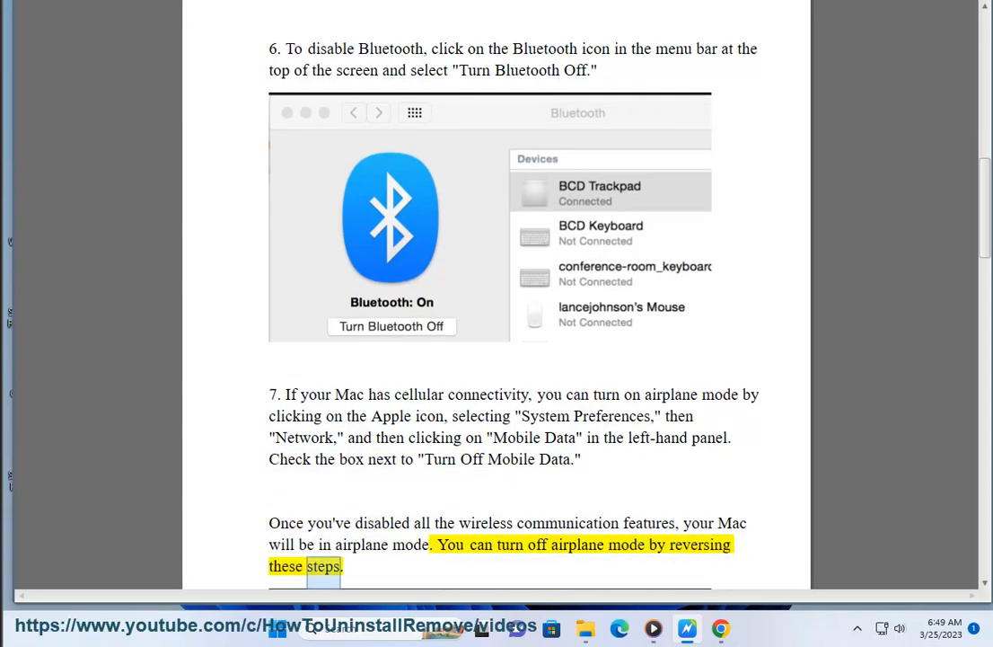
pyautogui.scroll(-3)
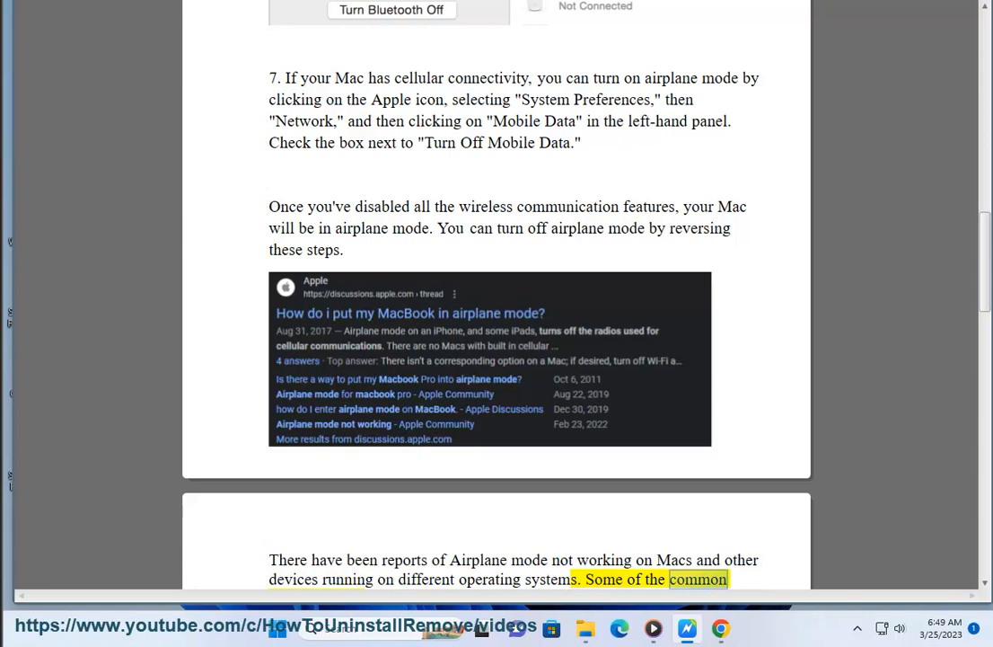
# - Scroll through the common issues list as issues 1 and 2 are read, reaching issue 3
pyautogui.scroll(-3)
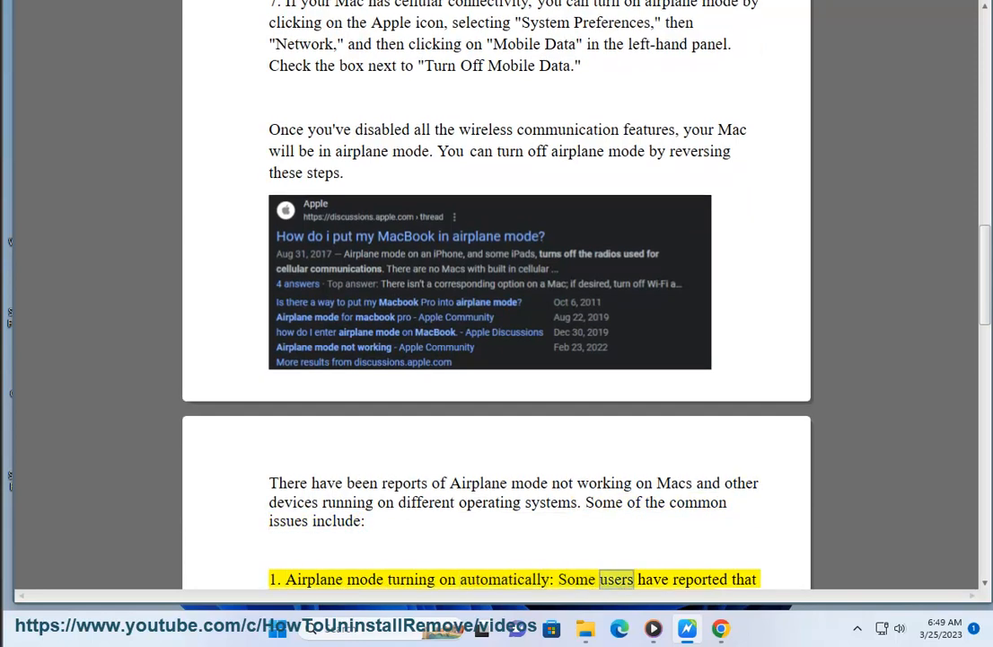
pyautogui.scroll(-3)
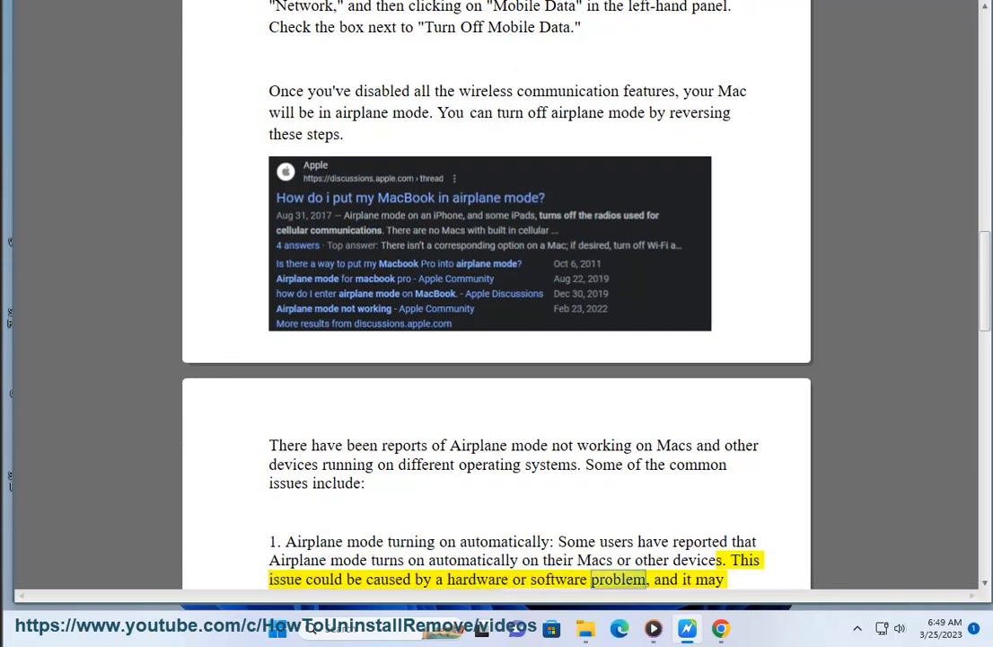
pyautogui.scroll(-3)
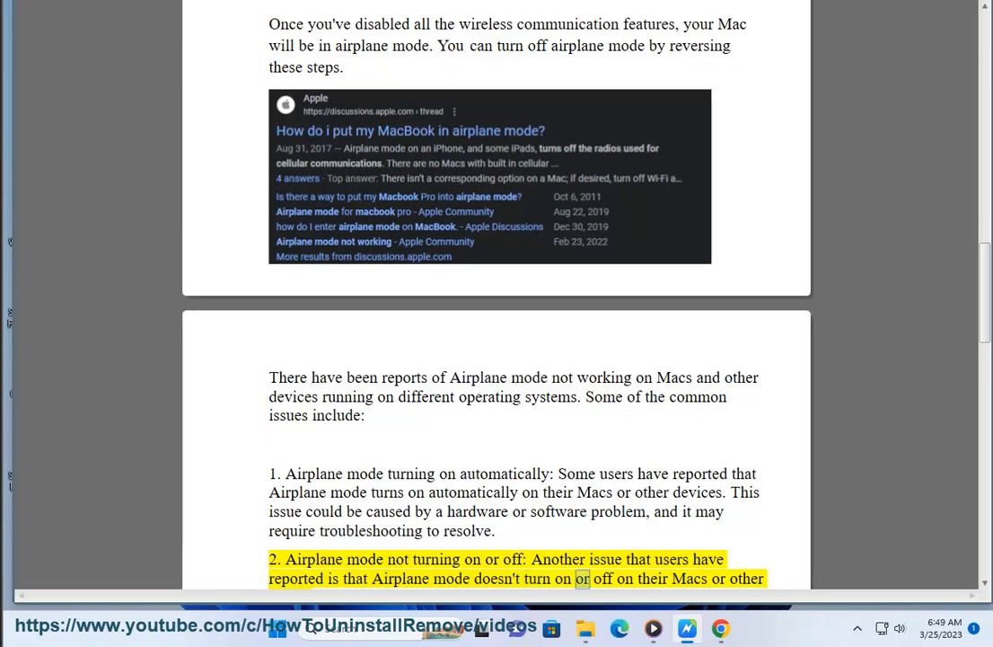
pyautogui.scroll(-3)
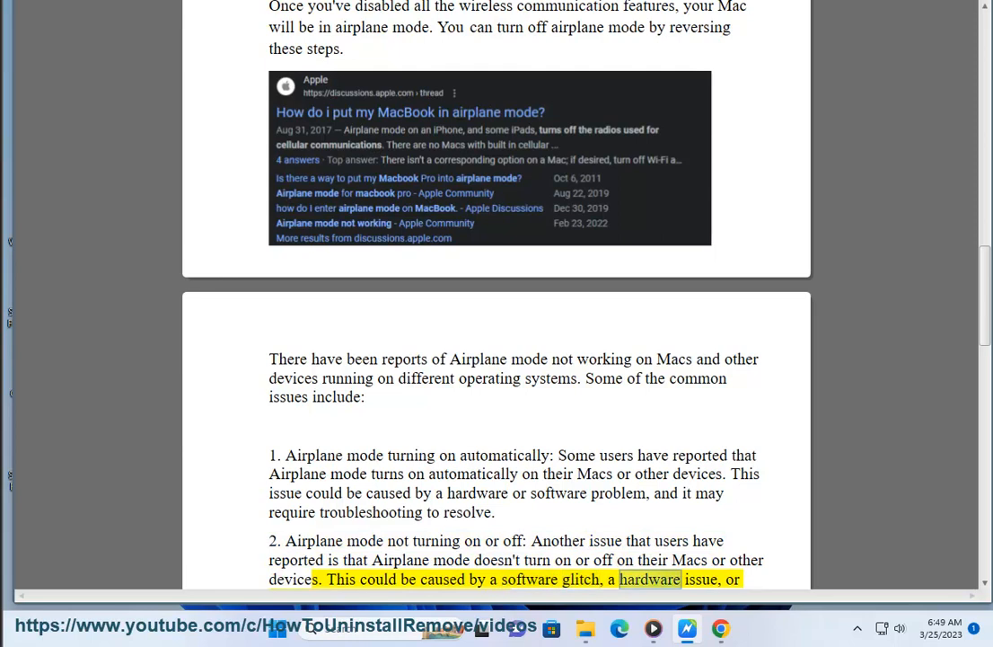
pyautogui.scroll(-3)
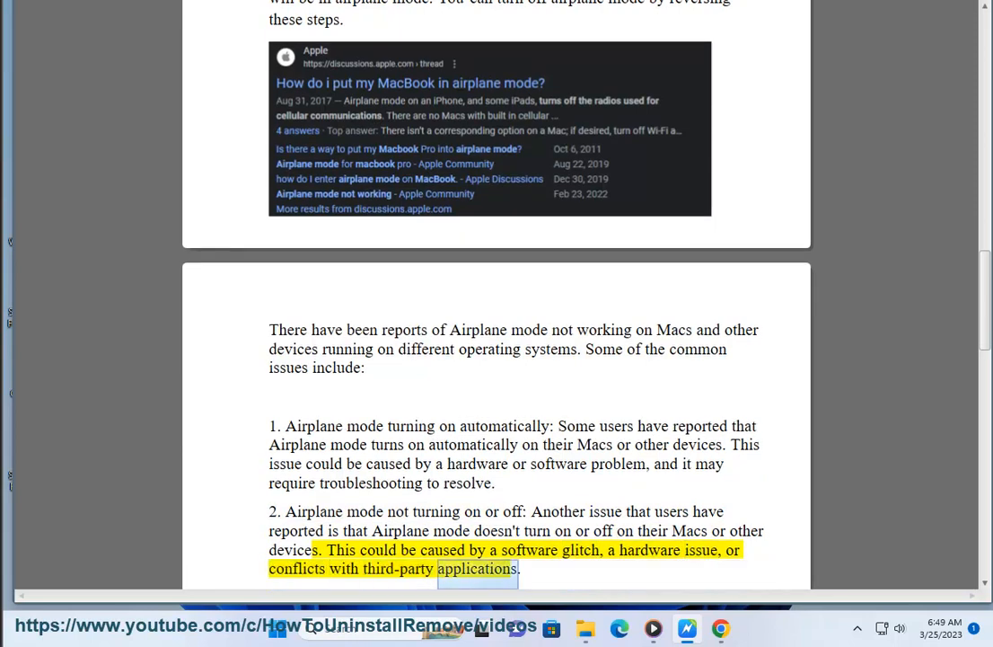
pyautogui.scroll(-3)
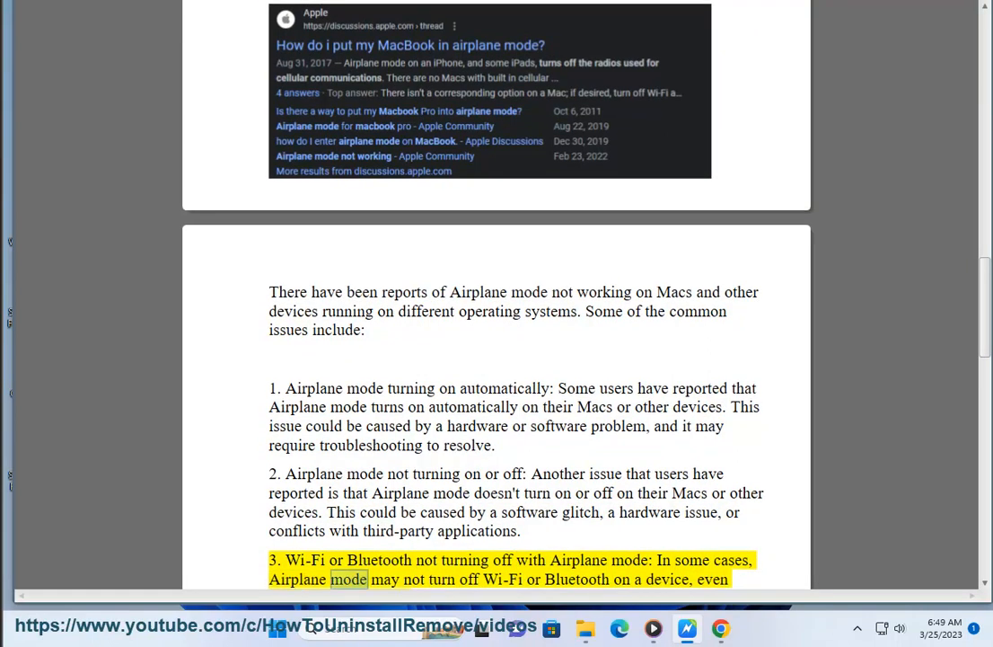
# - Follow the yellow highlight through issue 3 while scrolling down
pyautogui.doubleClick(666, 579)
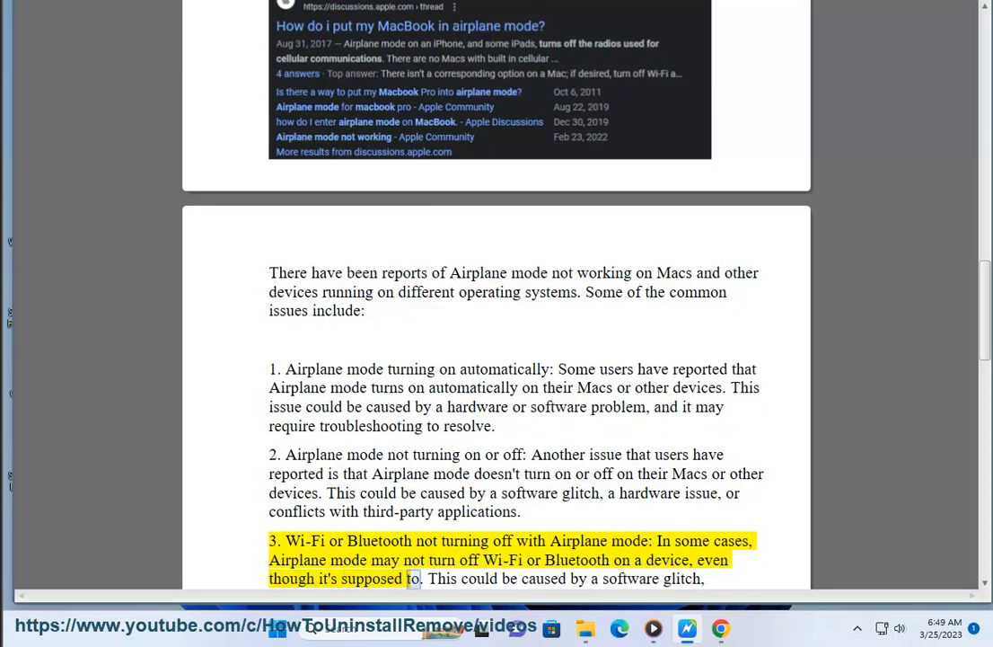
pyautogui.scroll(-3)
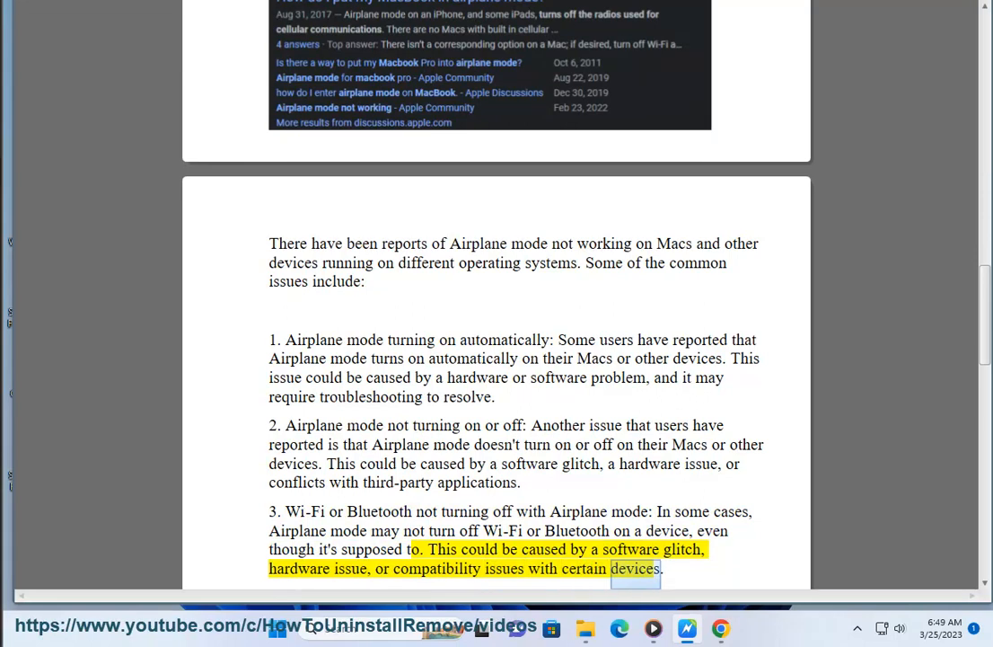
pyautogui.scroll(-3)
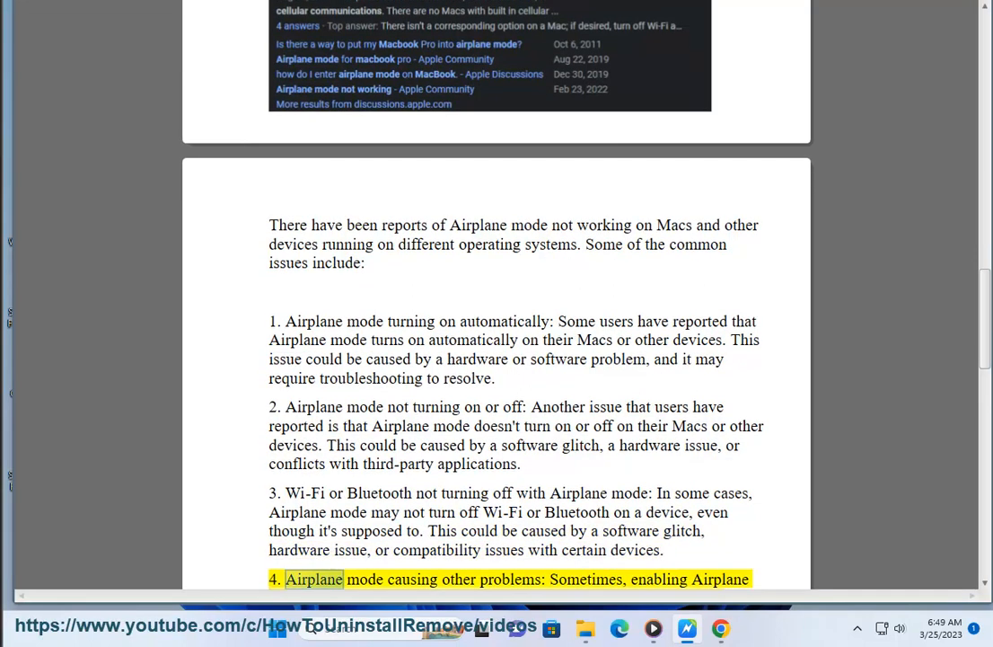
pyautogui.doubleClick(585, 578)
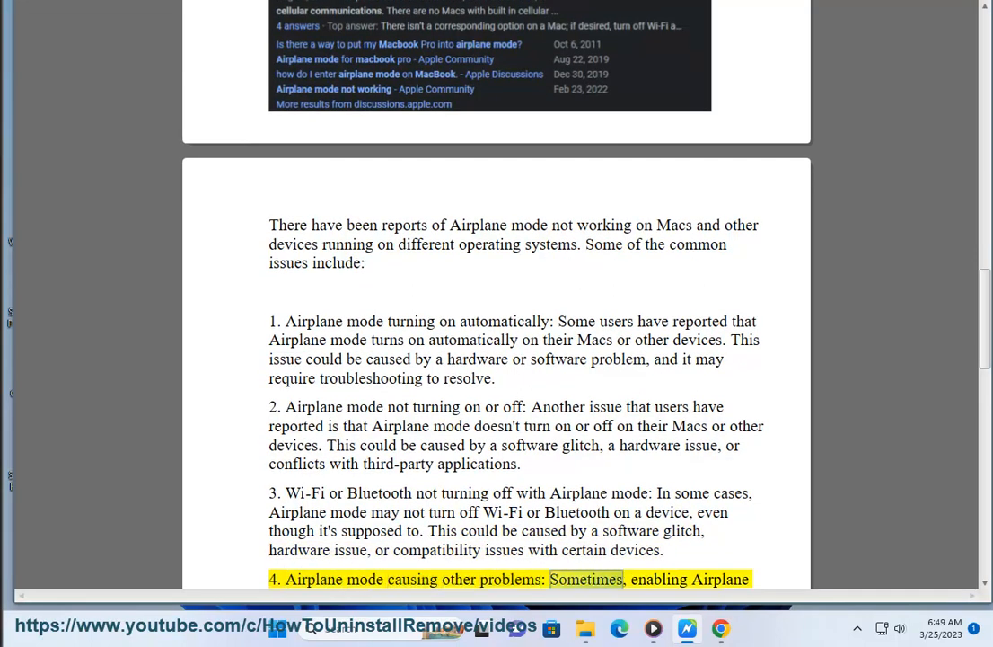
# - Scroll through issue 4 into the troubleshooting and Apple Support advice paragraph
pyautogui.scroll(-3)
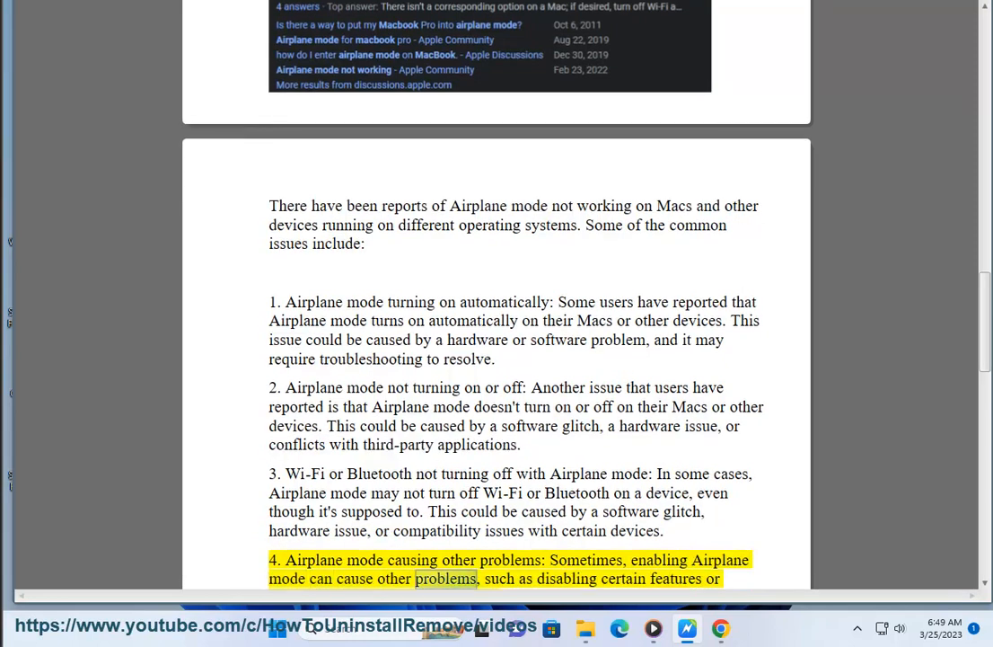
pyautogui.scroll(-3)
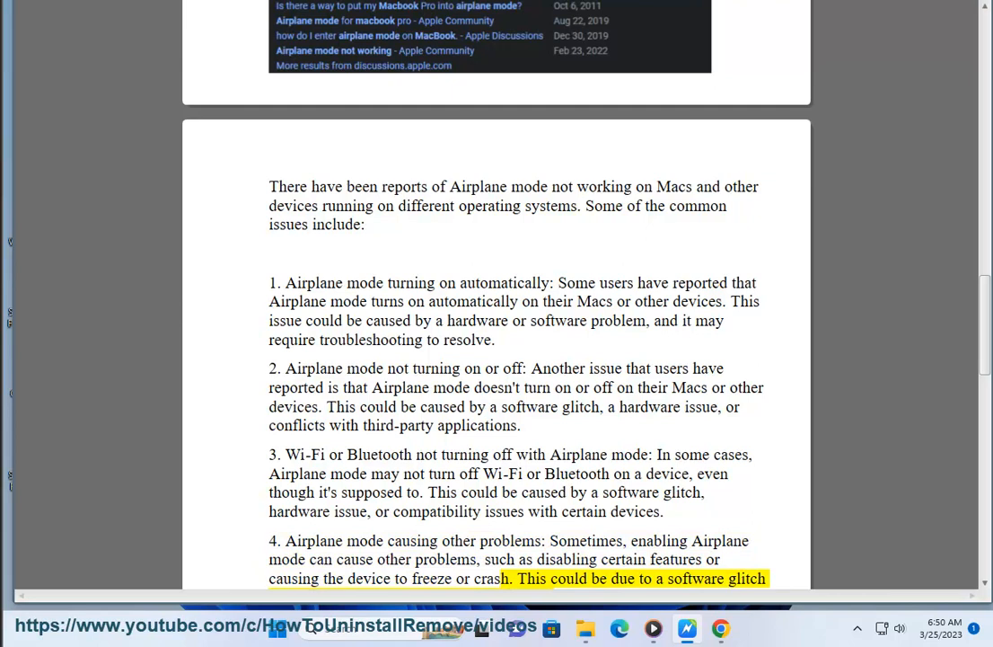
pyautogui.scroll(-3)
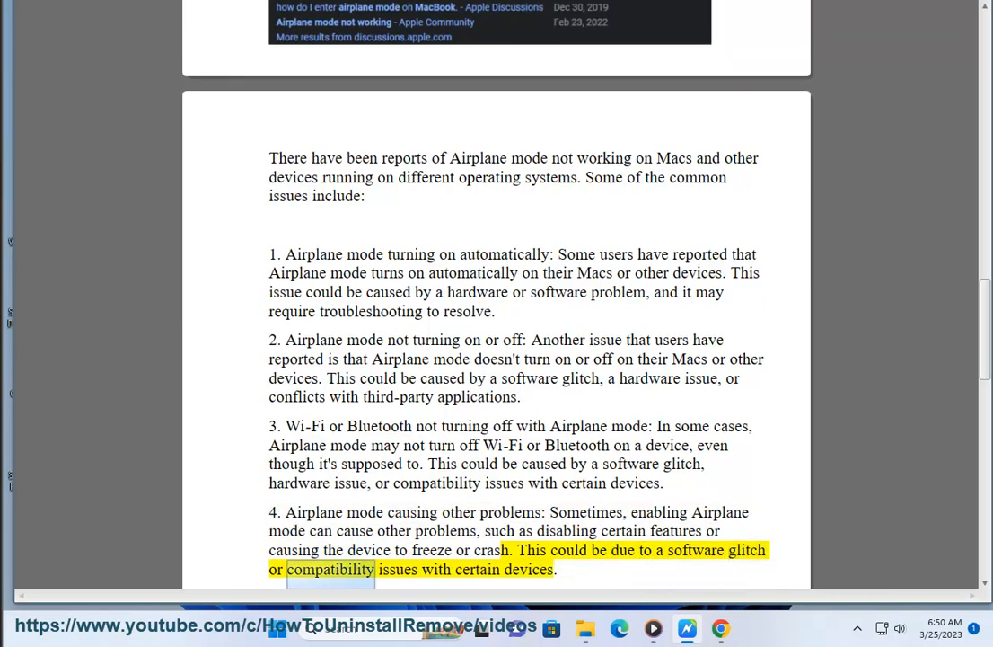
pyautogui.scroll(-3)
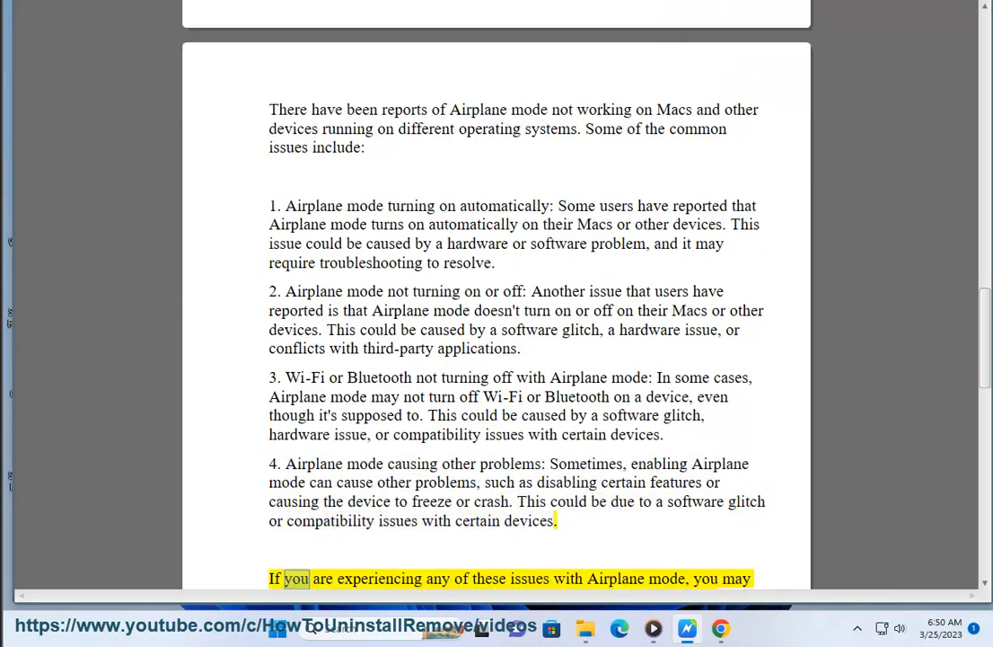
# - Follow the reading through the troubleshooting advice and maintenance tips paragraph
pyautogui.doubleClick(667, 579)
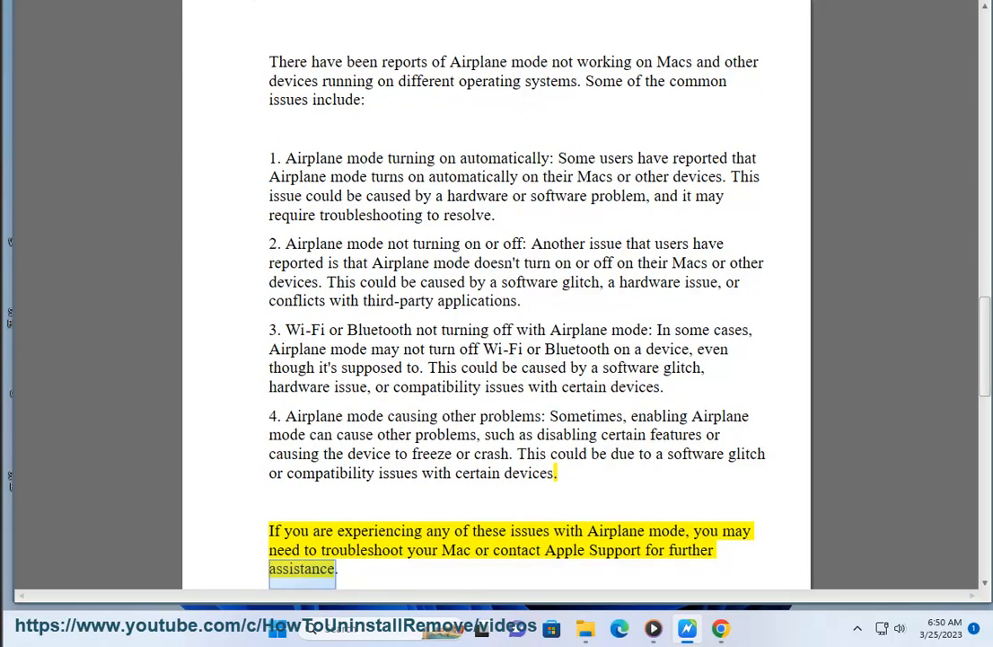
pyautogui.scroll(-3)
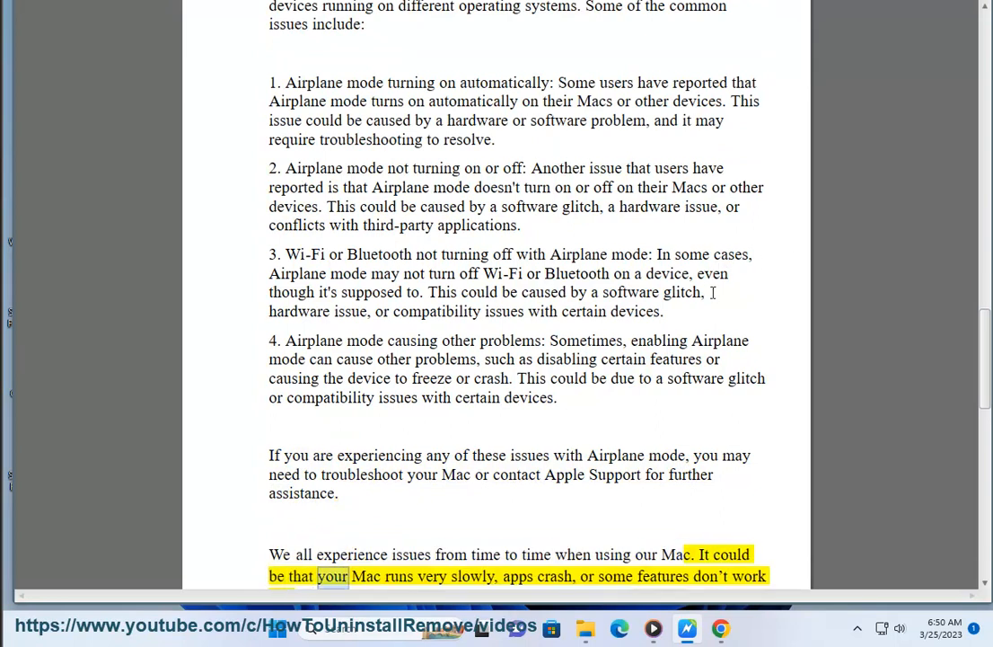
pyautogui.doubleClick(556, 576)
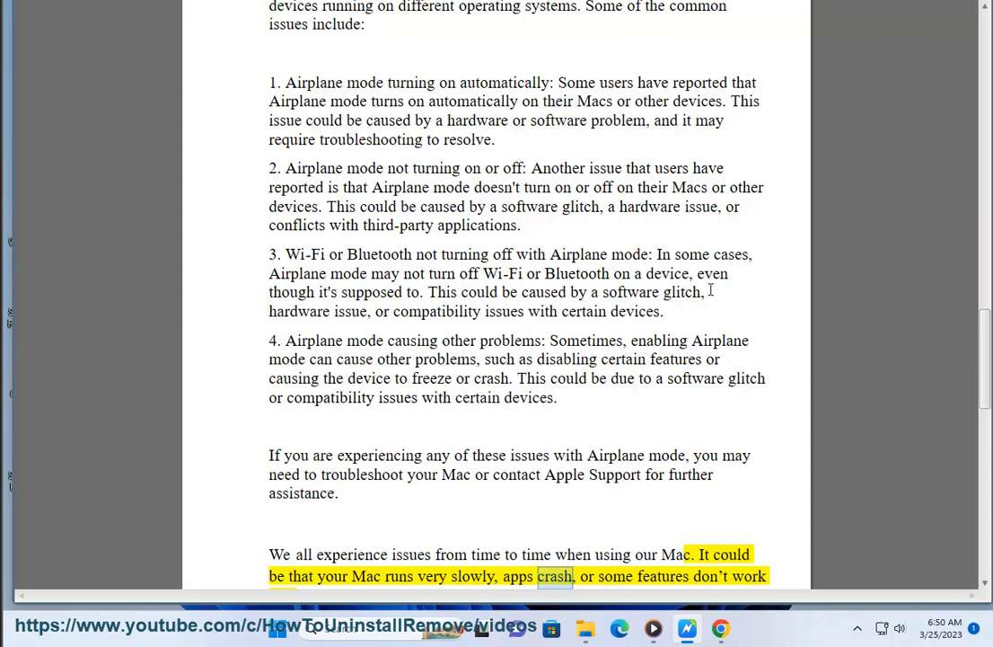
pyautogui.scroll(-3)
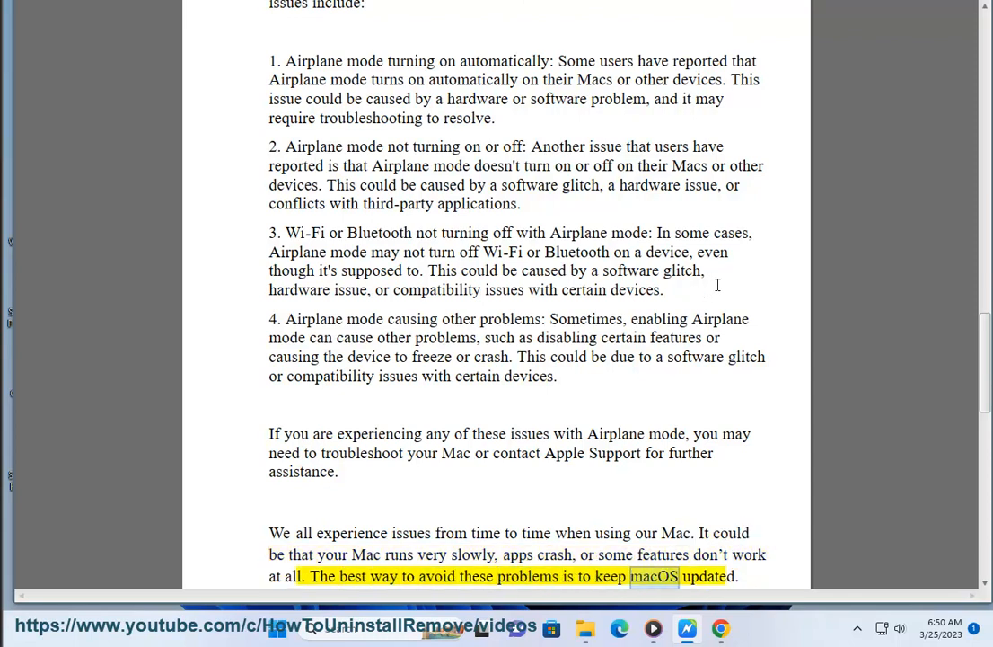
pyautogui.scroll(-3)
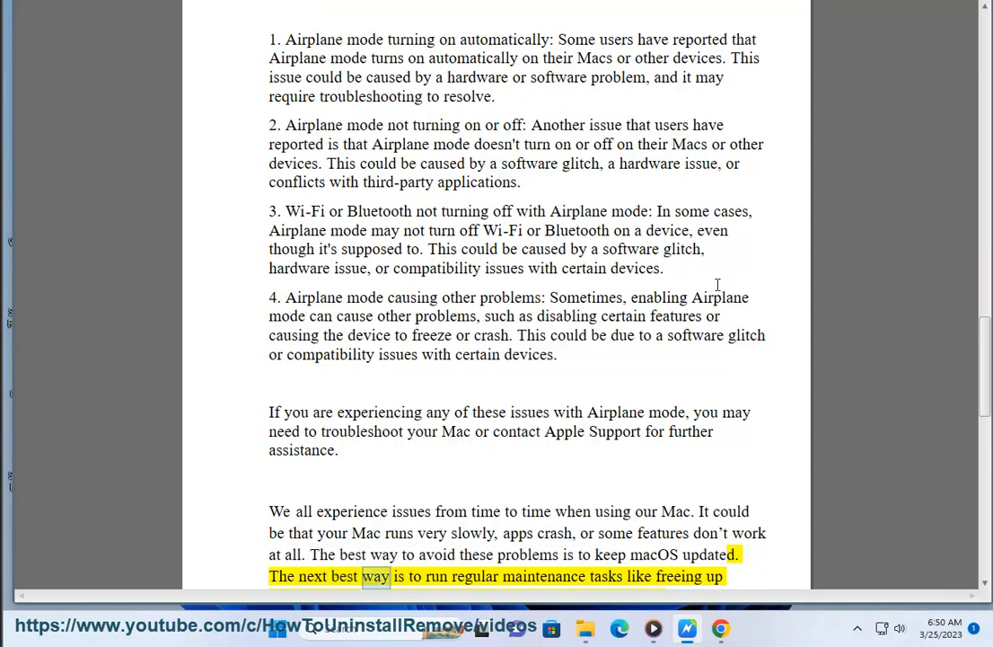
# - Scroll past the Page 3 break to the CleanMyMac X recommendation sentence
pyautogui.scroll(-3)
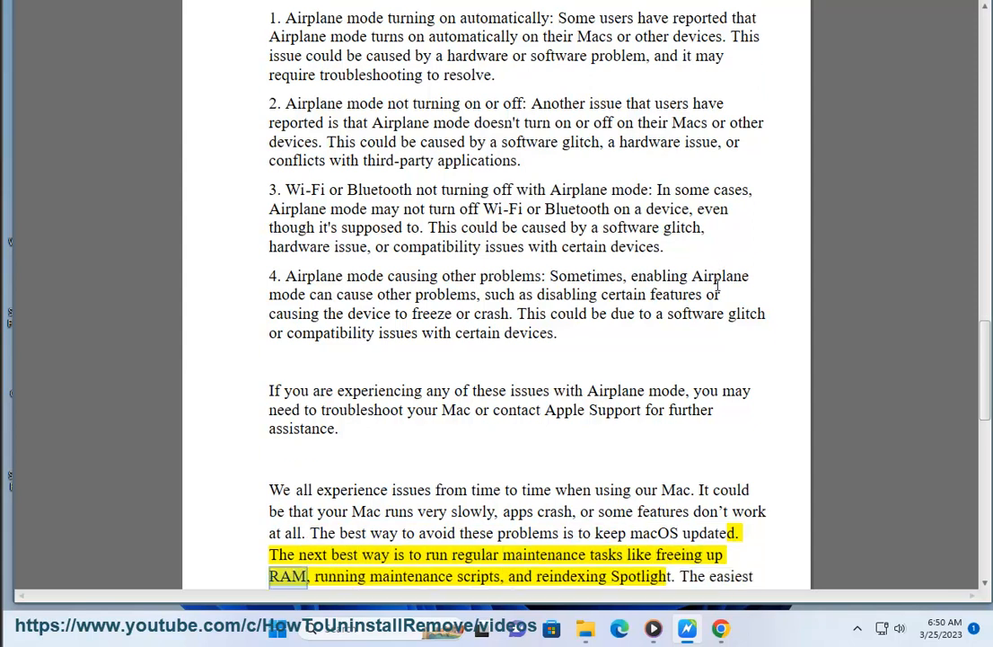
pyautogui.doubleClick(571, 575)
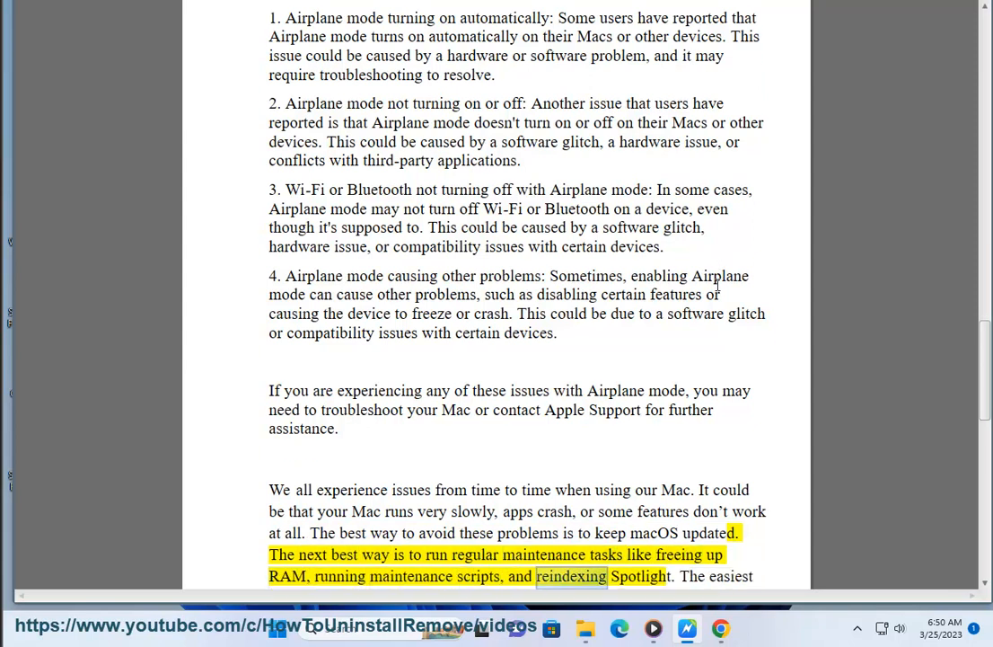
pyautogui.scroll(-3)
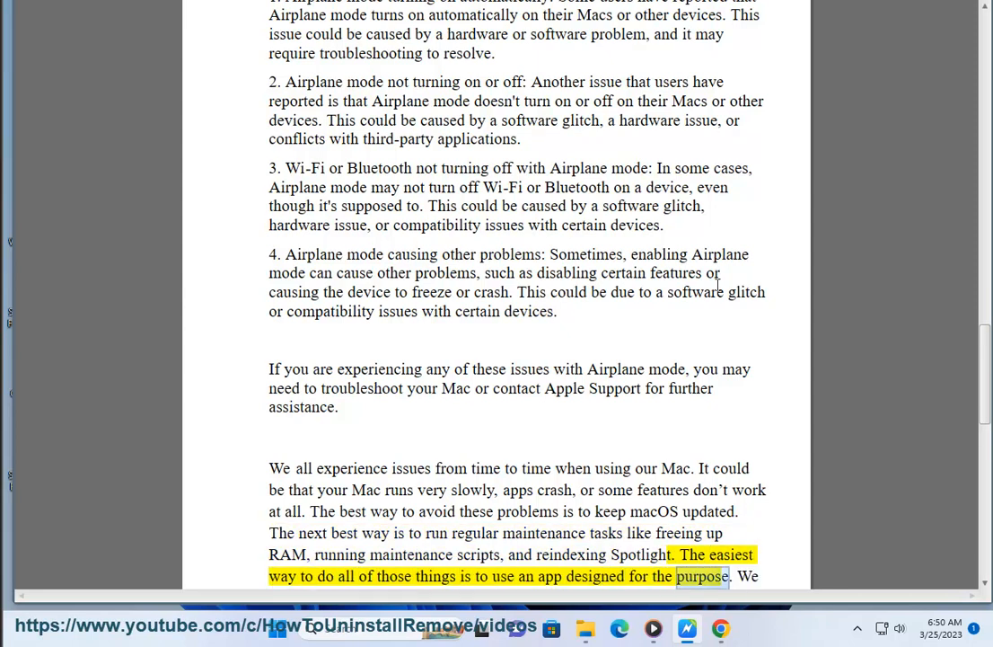
pyautogui.scroll(-3)
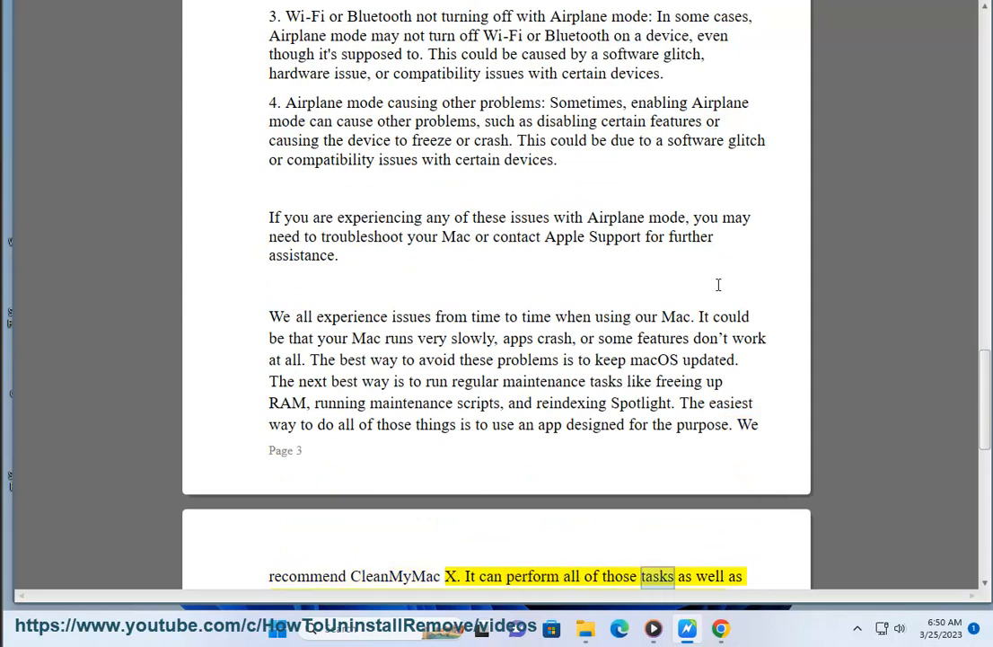
pyautogui.scroll(-3)
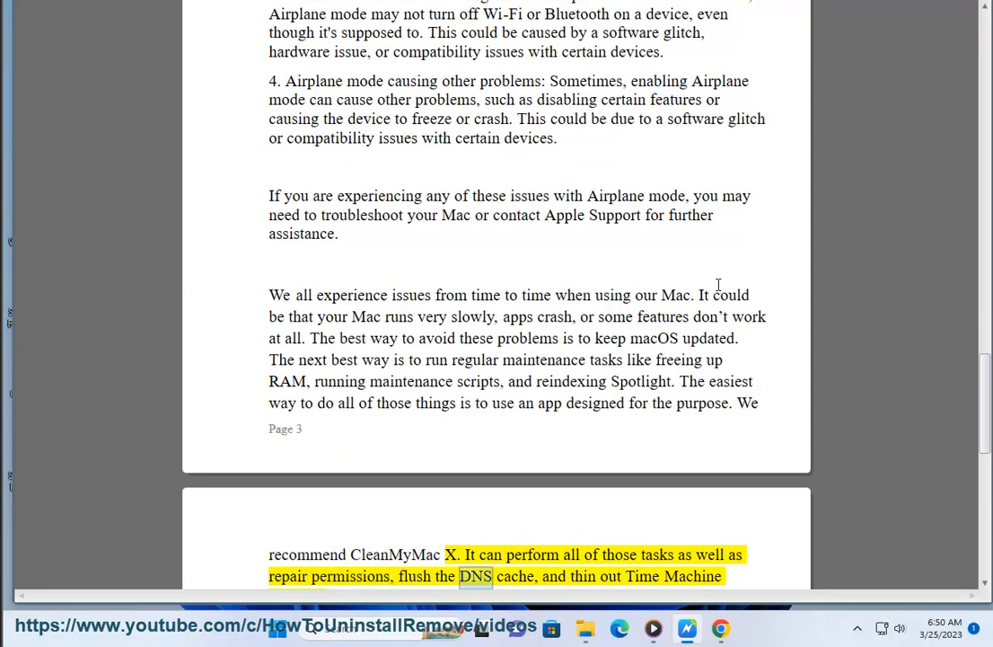